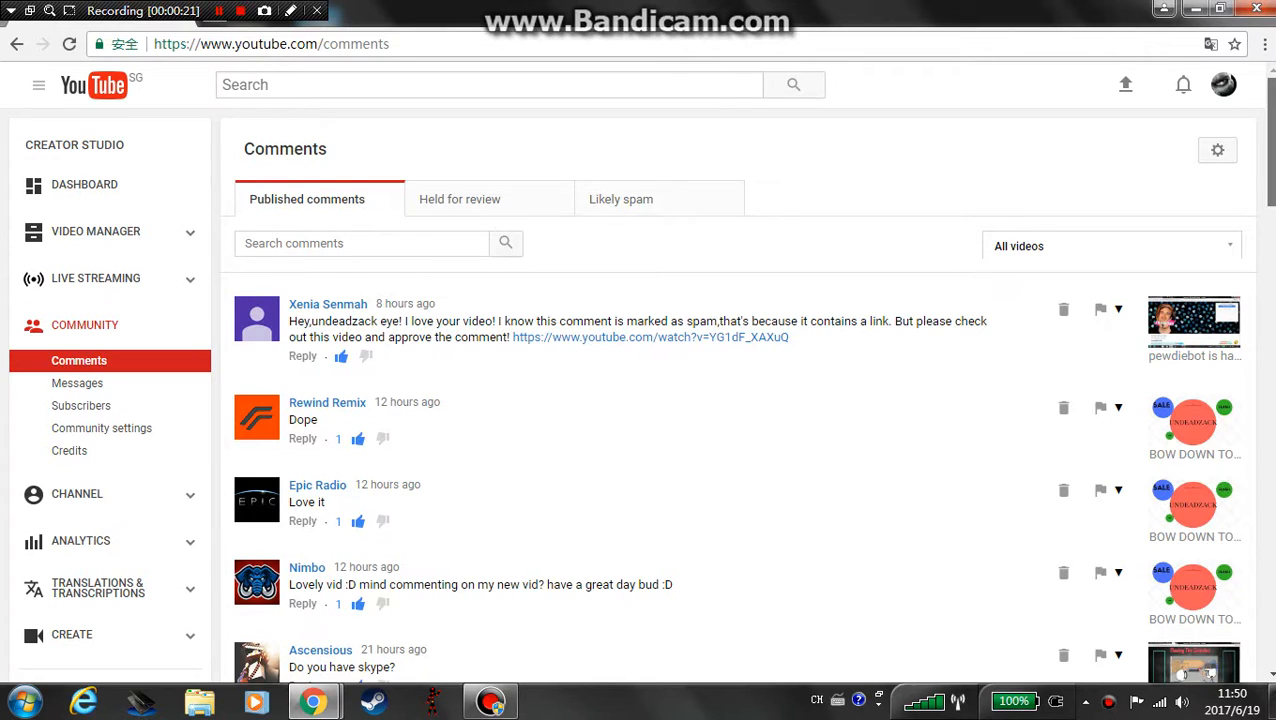
scroll("down", 3)
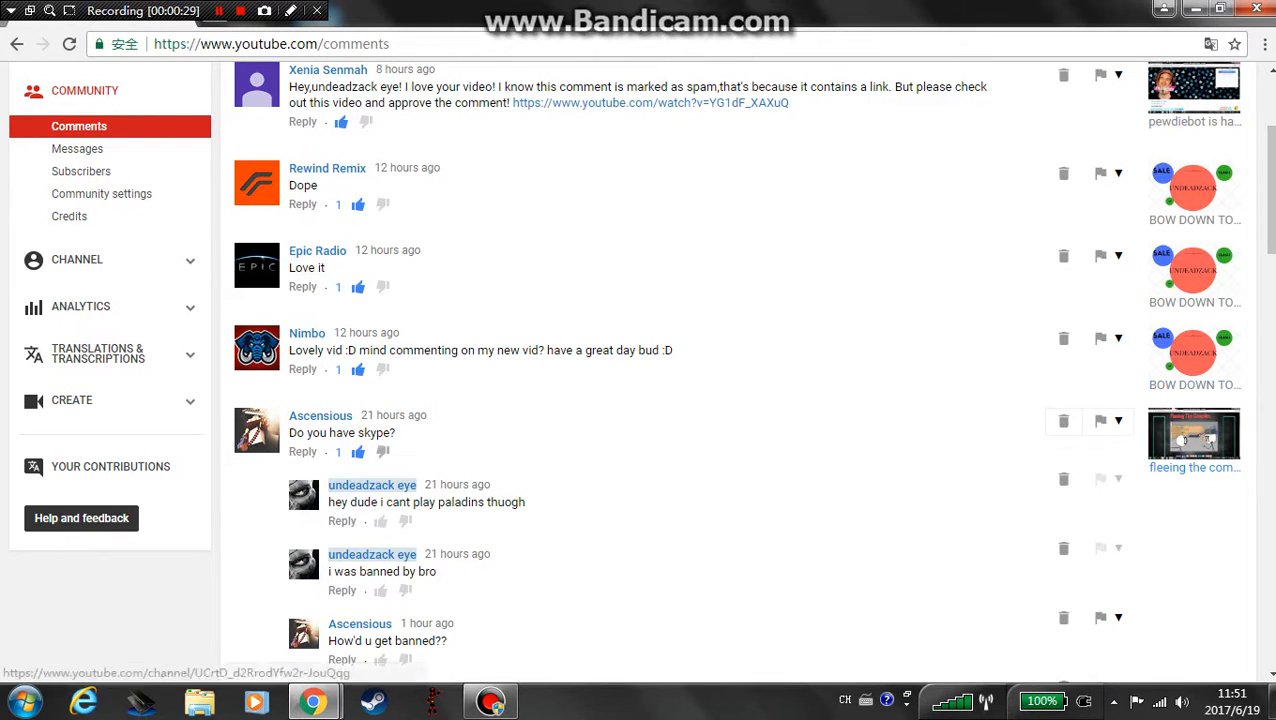
scroll("down", 3)
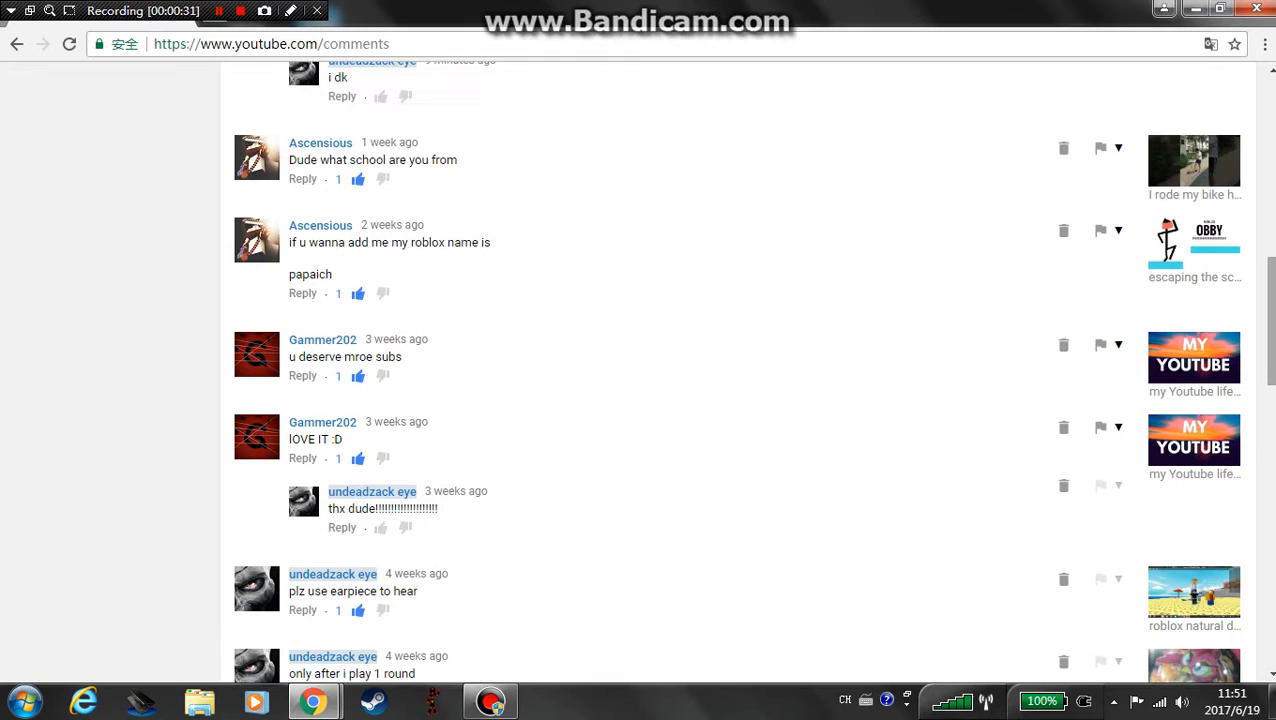
scroll("down", 3)
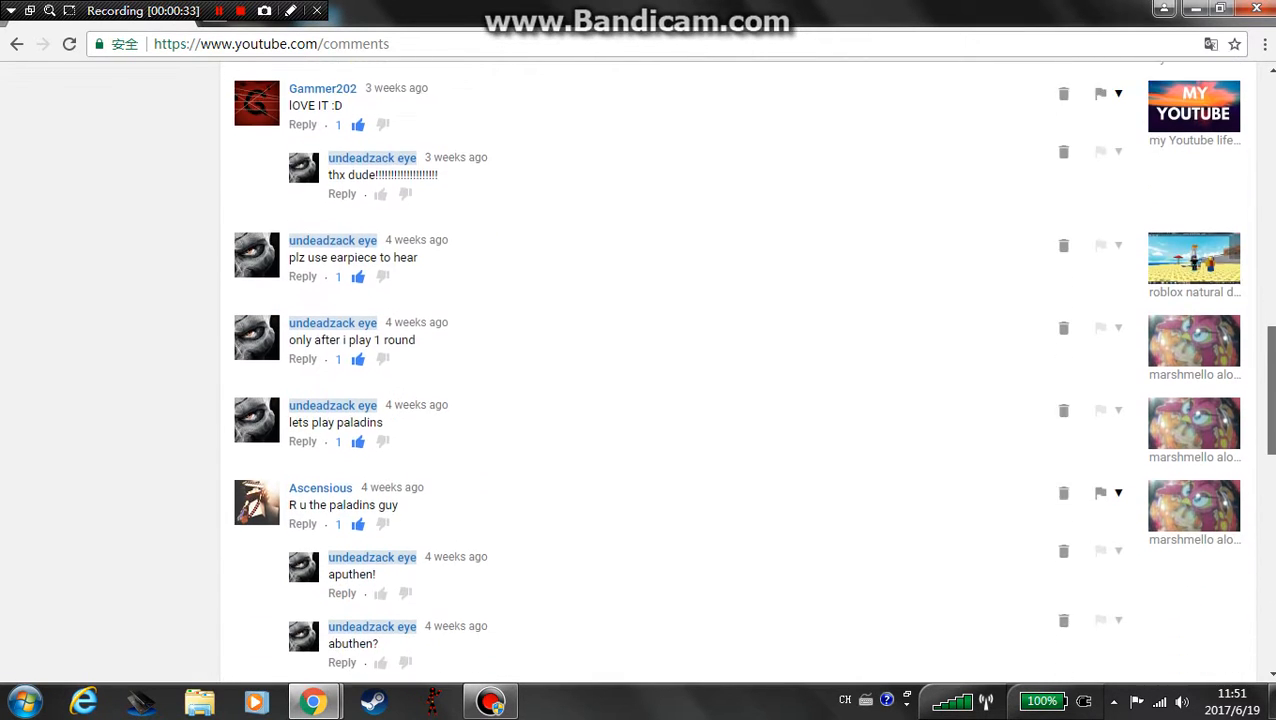
scroll("down", 3)
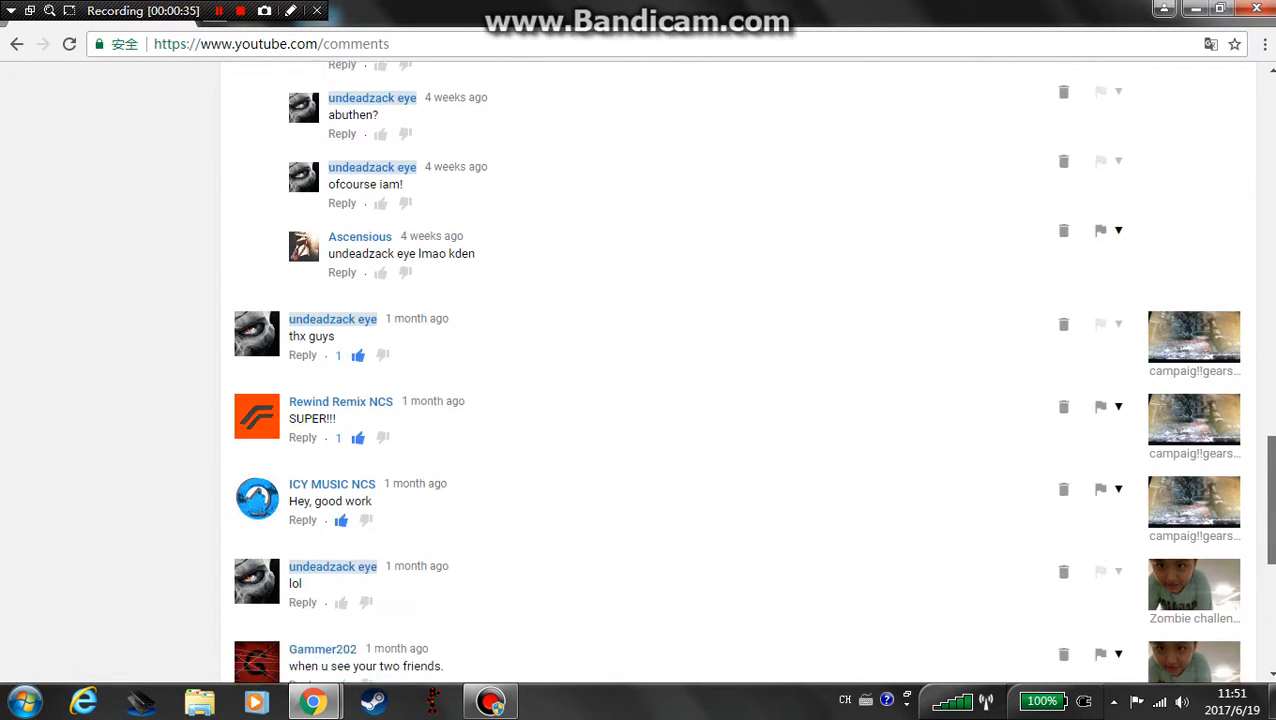
scroll("down", 3)
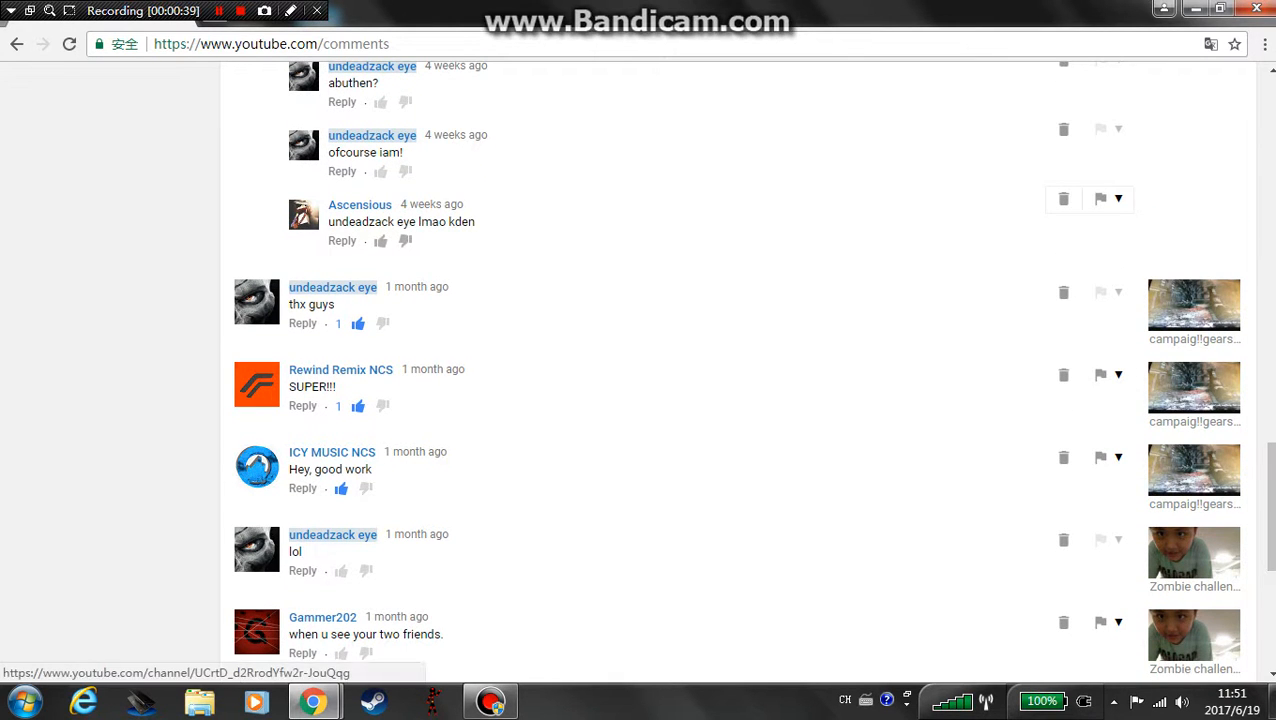
scroll("up", 3)
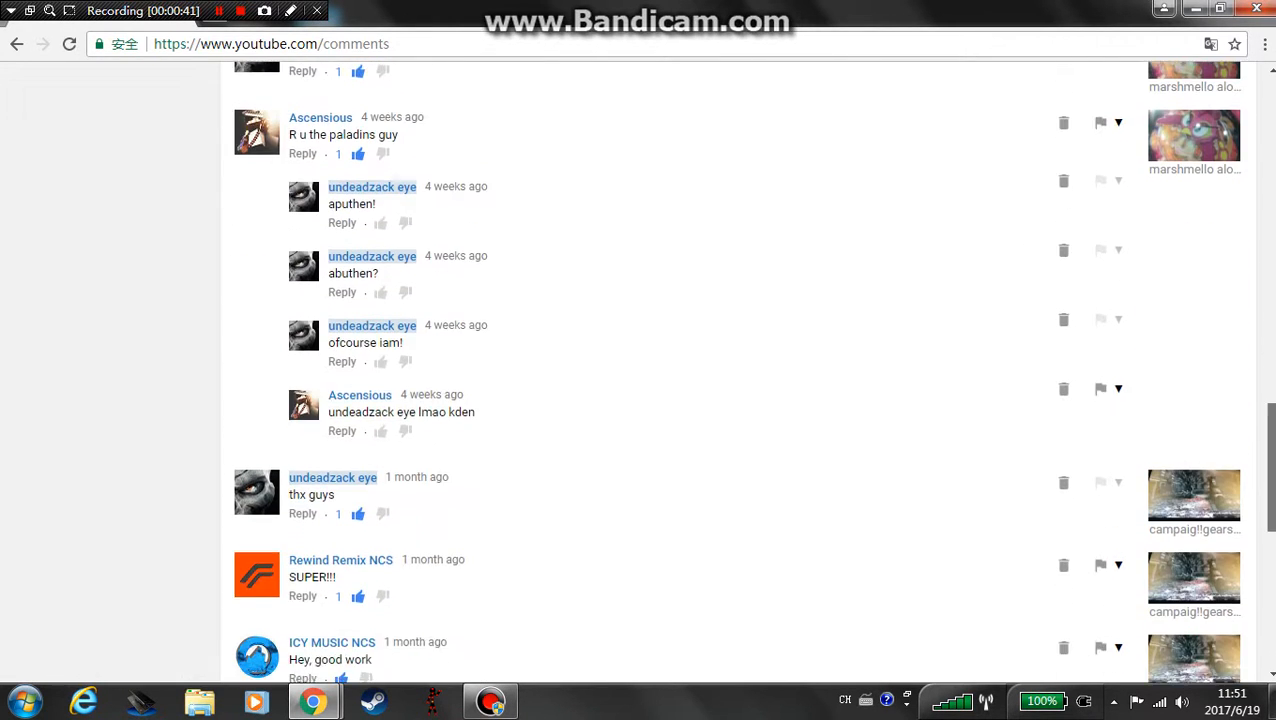
scroll("down", 3)
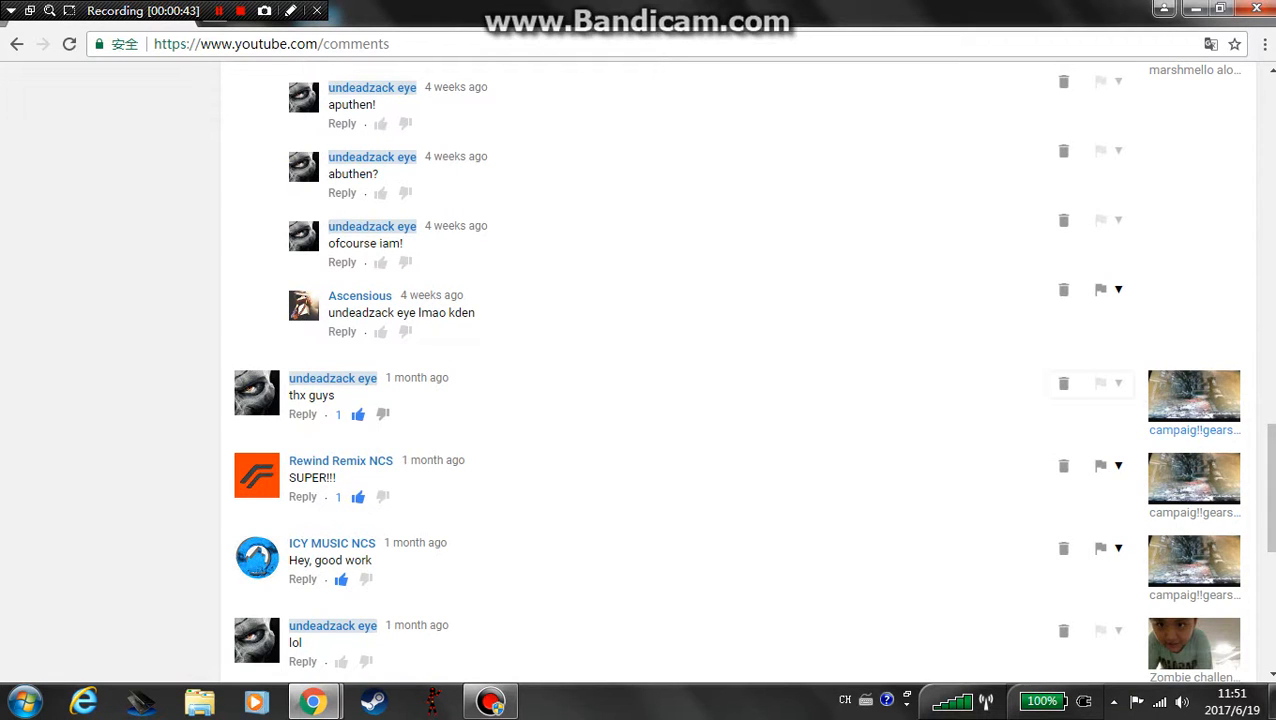
scroll("up", 3)
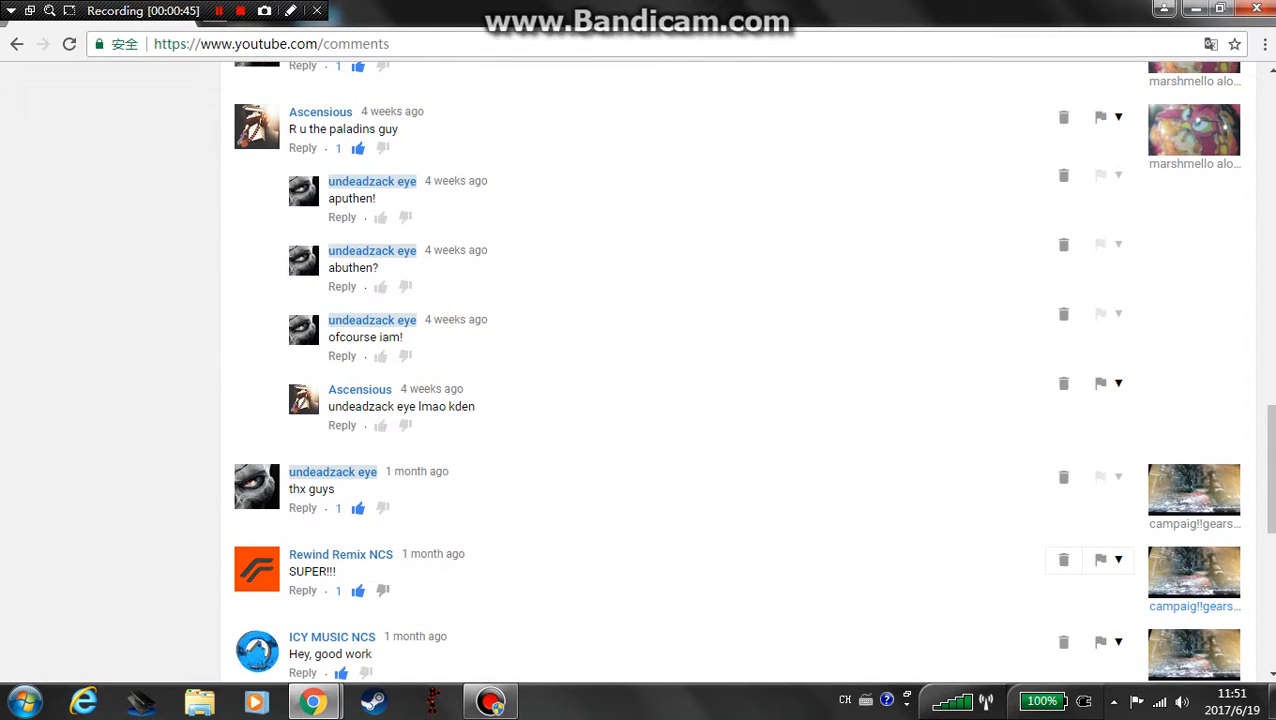
scroll("up", 3)
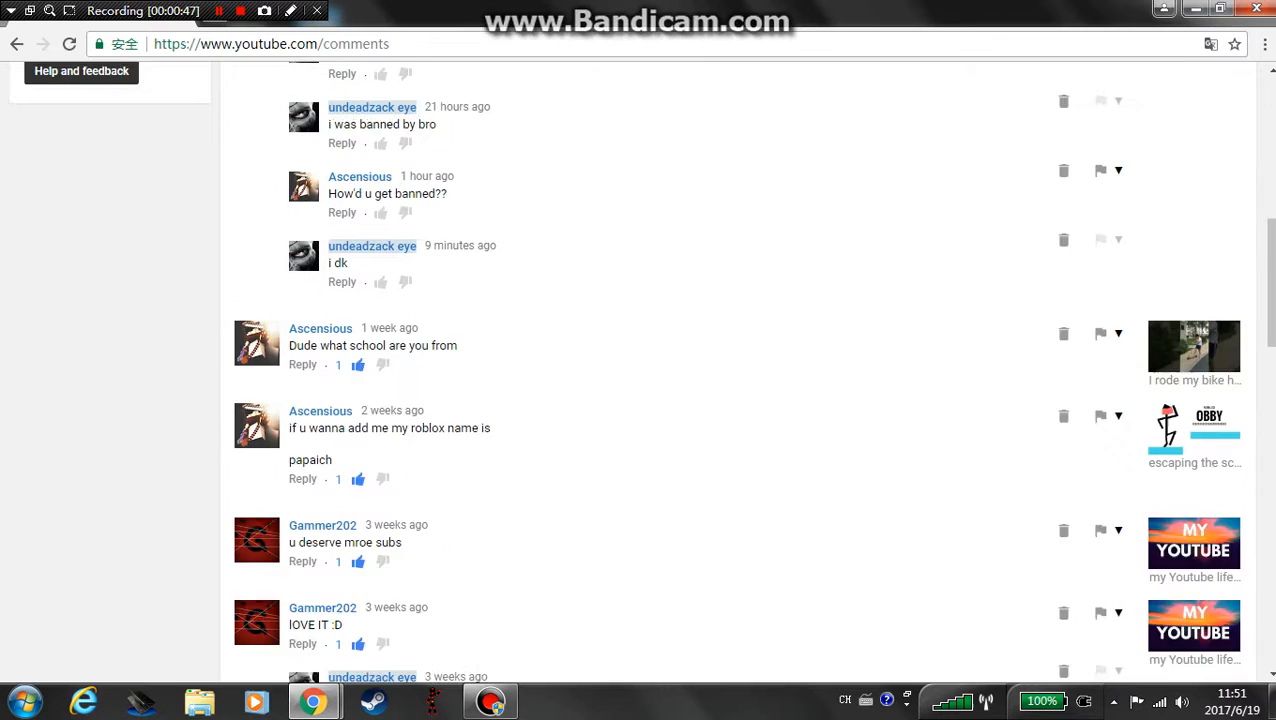
scroll("up", 3)
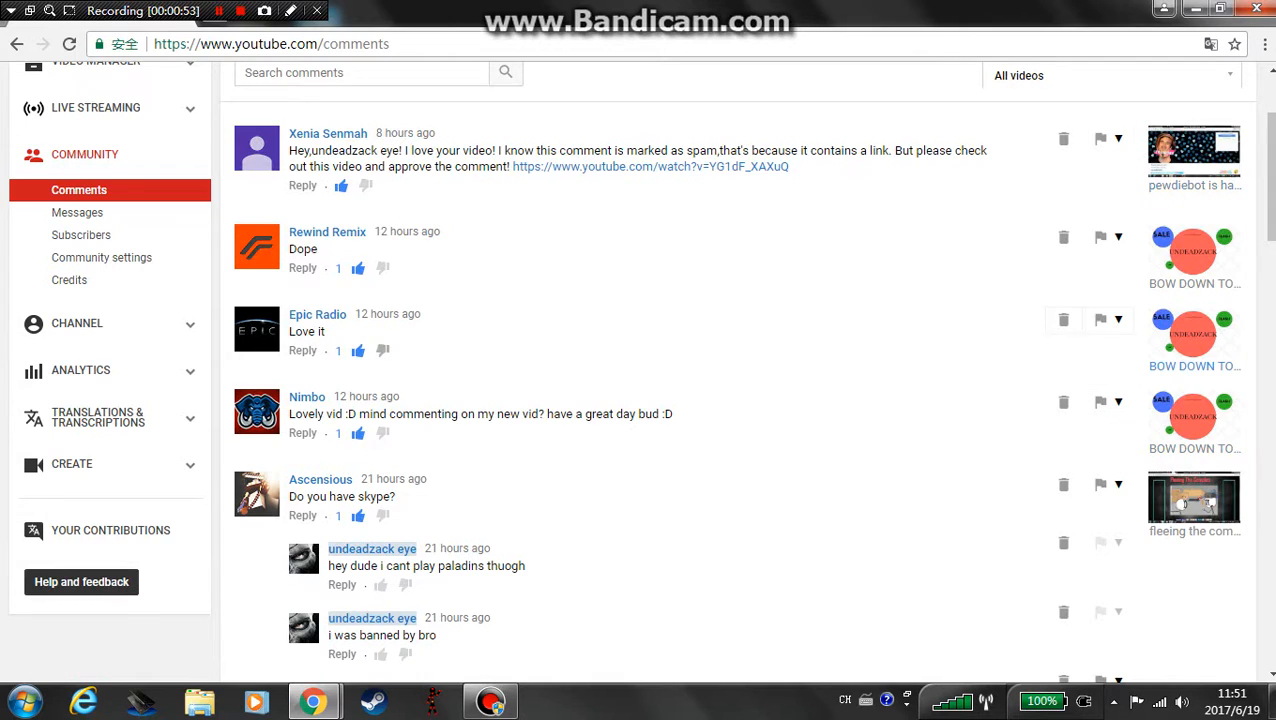
scroll("down", 3)
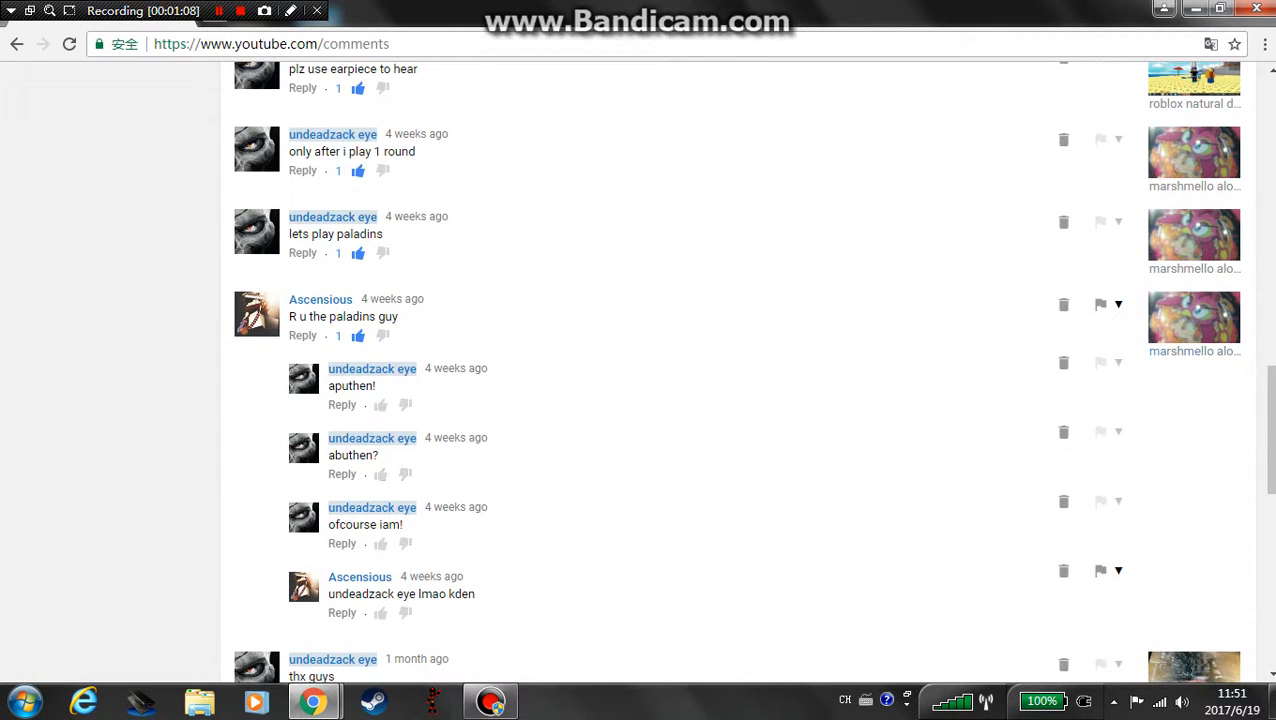
scroll("up", 3)
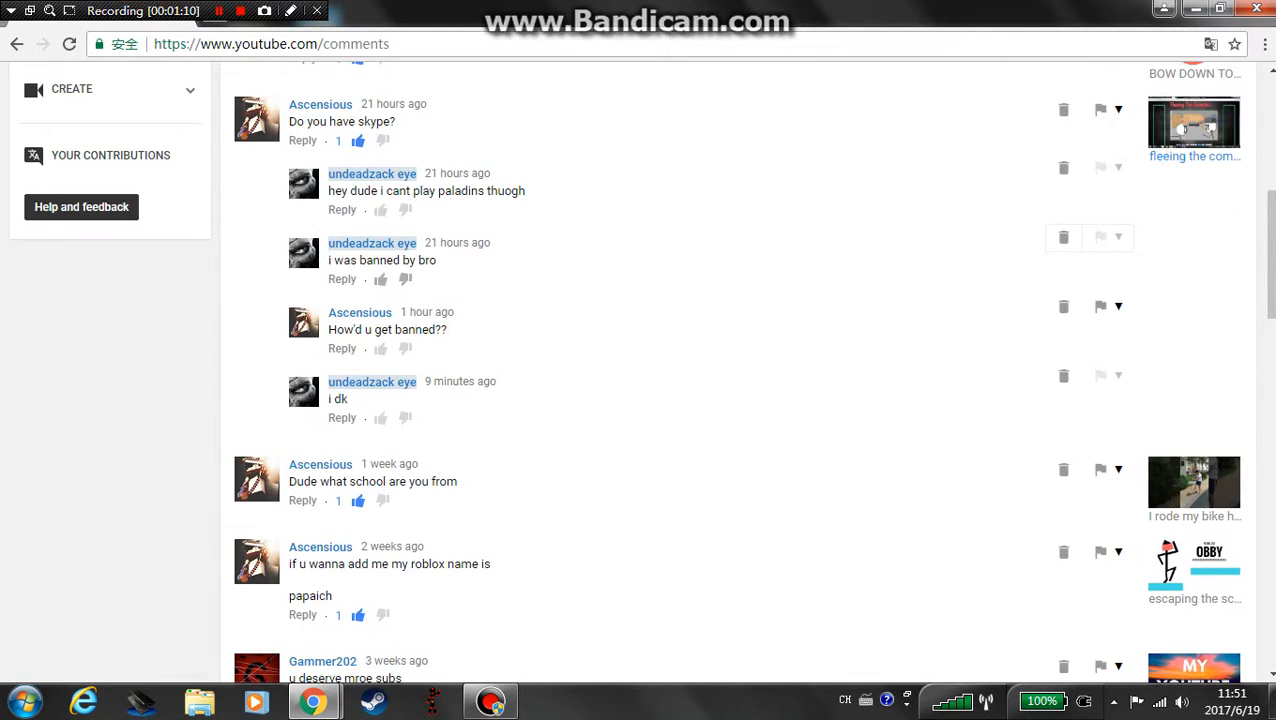
scroll("up", 3)
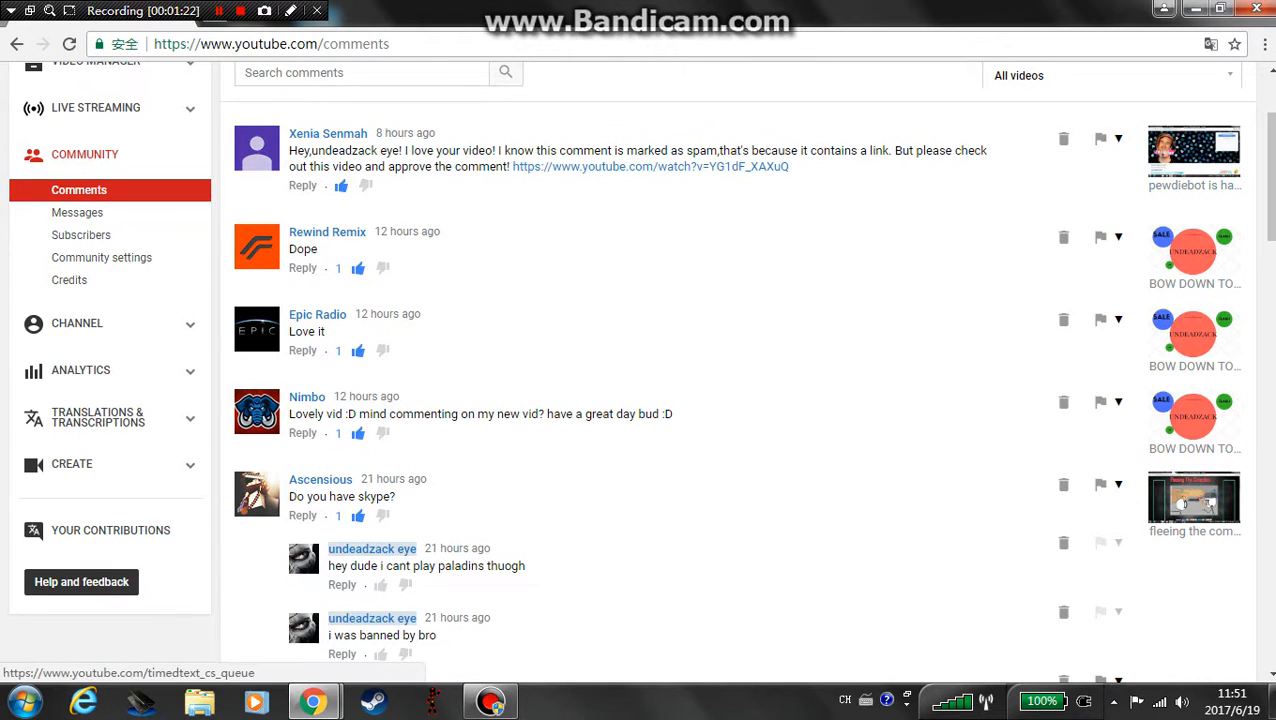
scroll("down", 3)
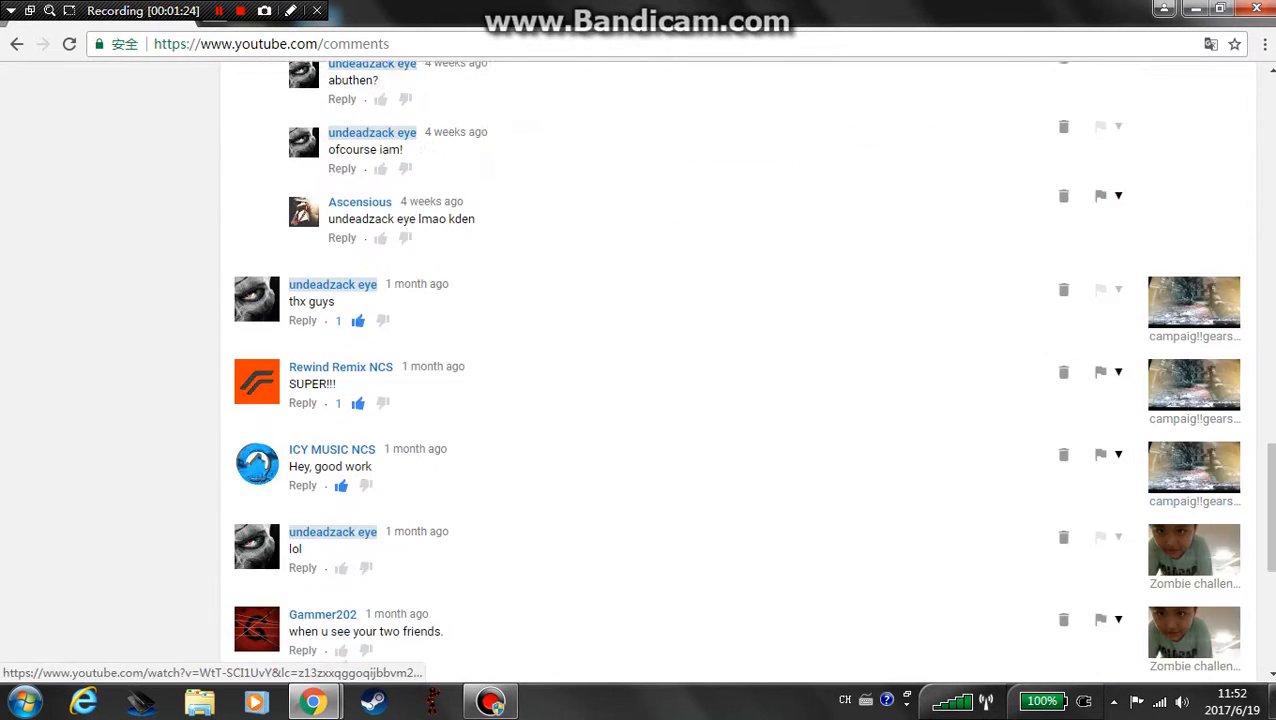
scroll("down", 3)
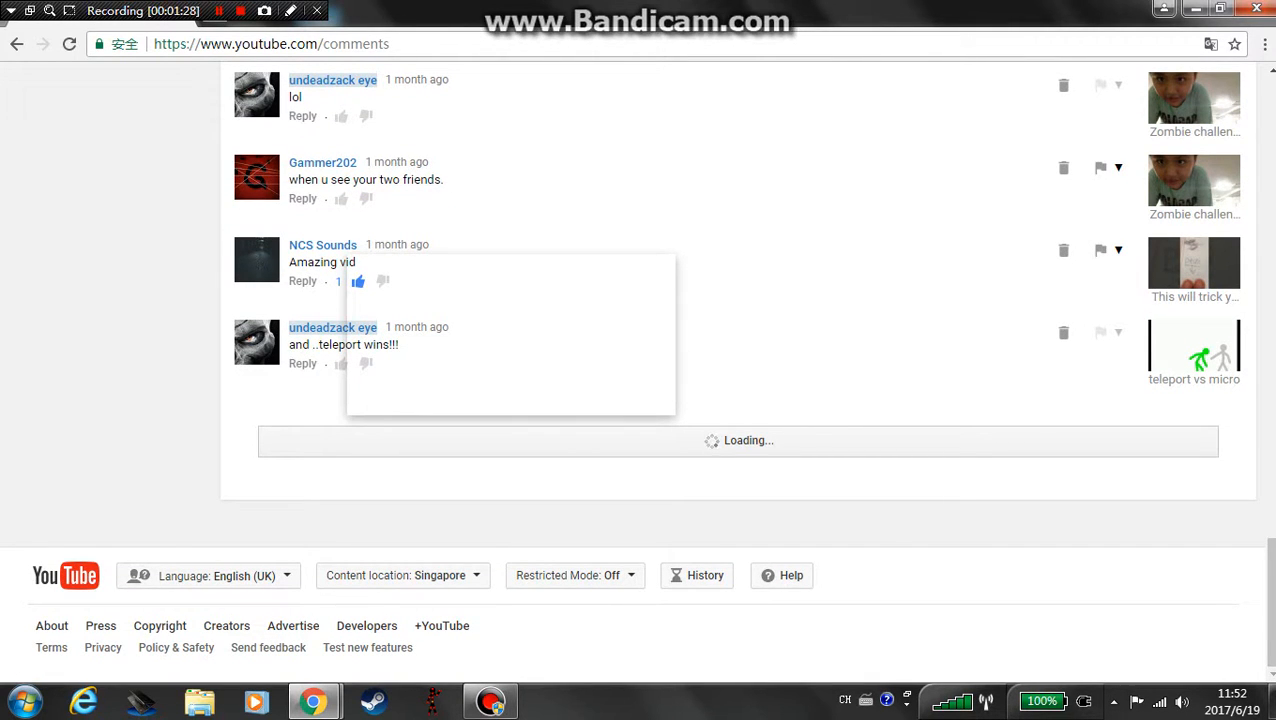
scroll("down", 3)
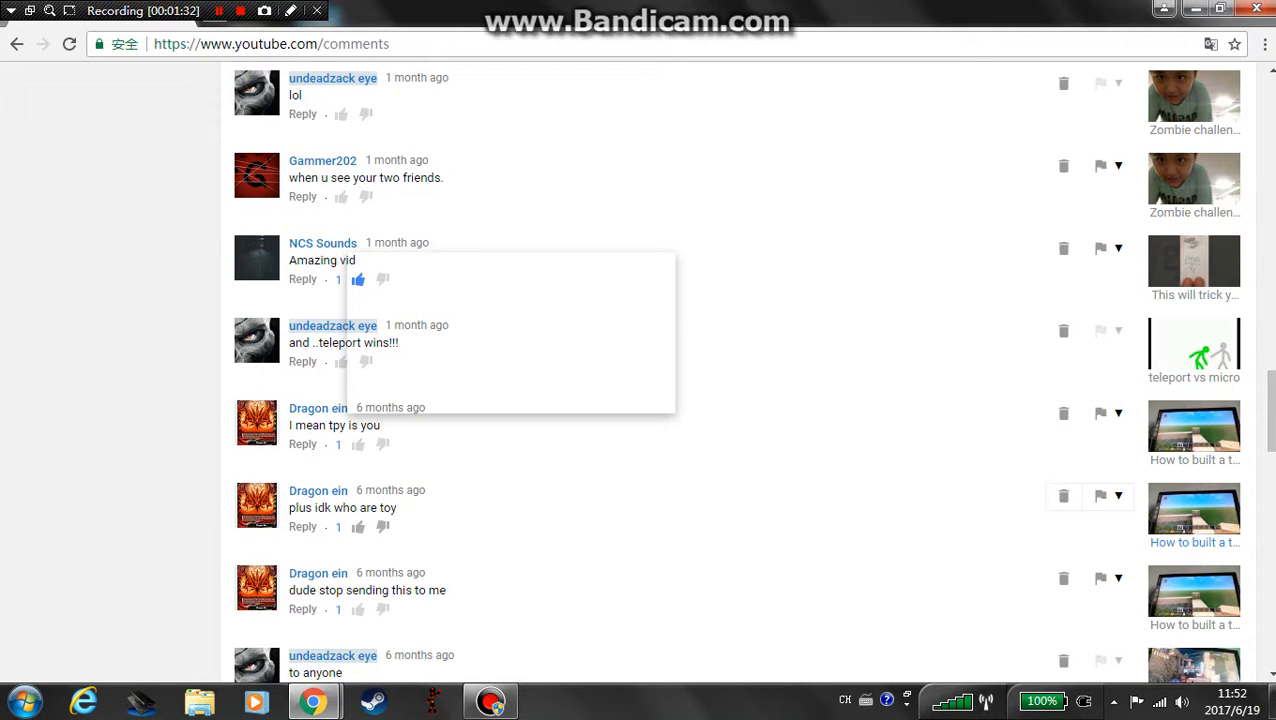
scroll("down", 3)
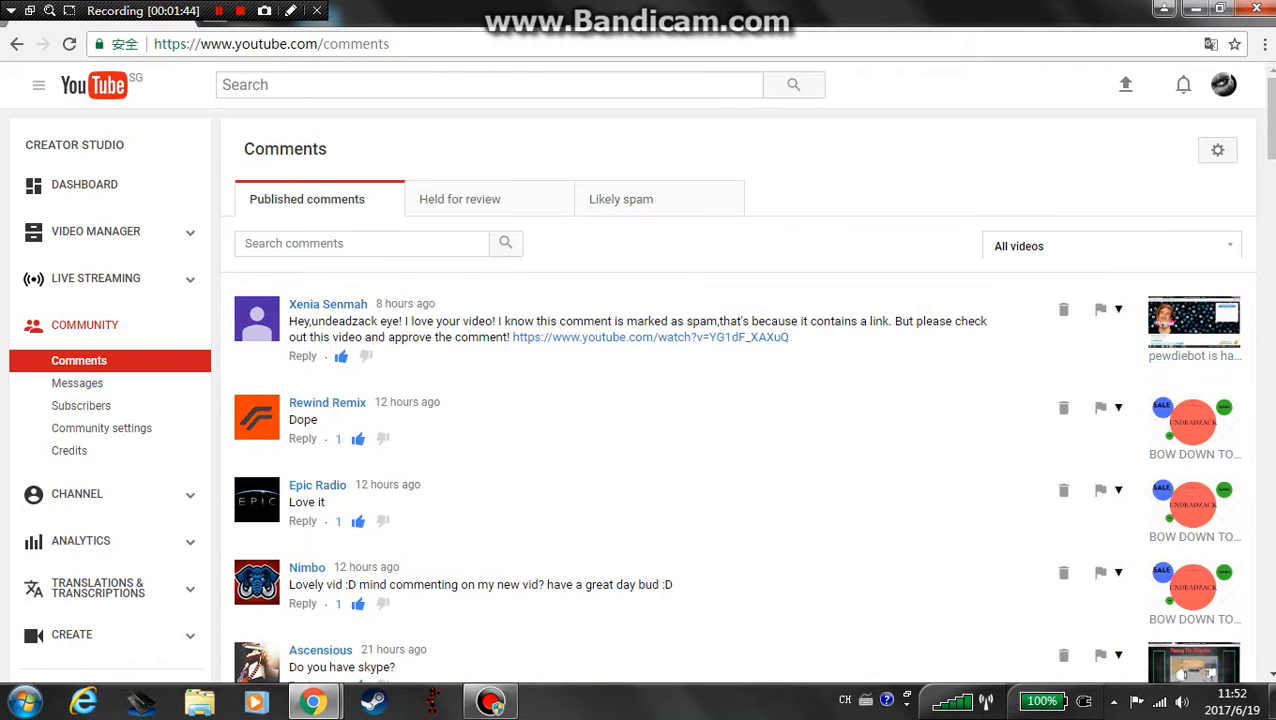
scroll("down", 3)
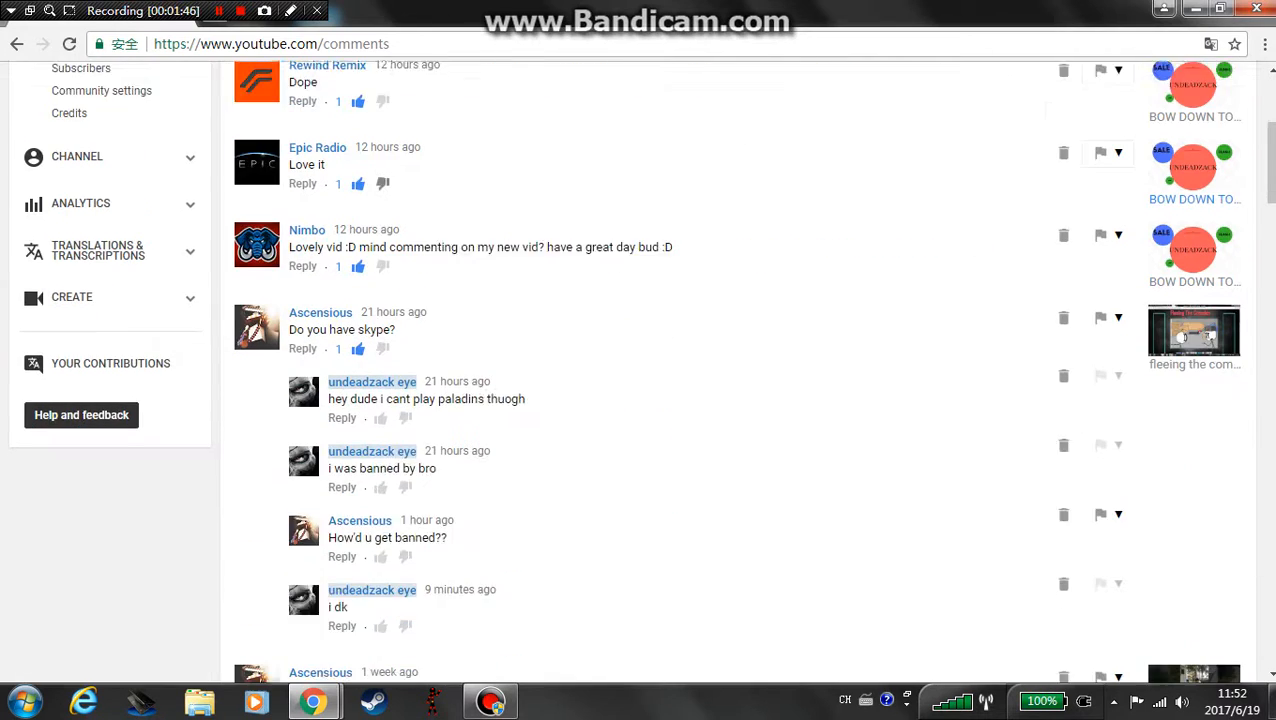
scroll("up", 3)
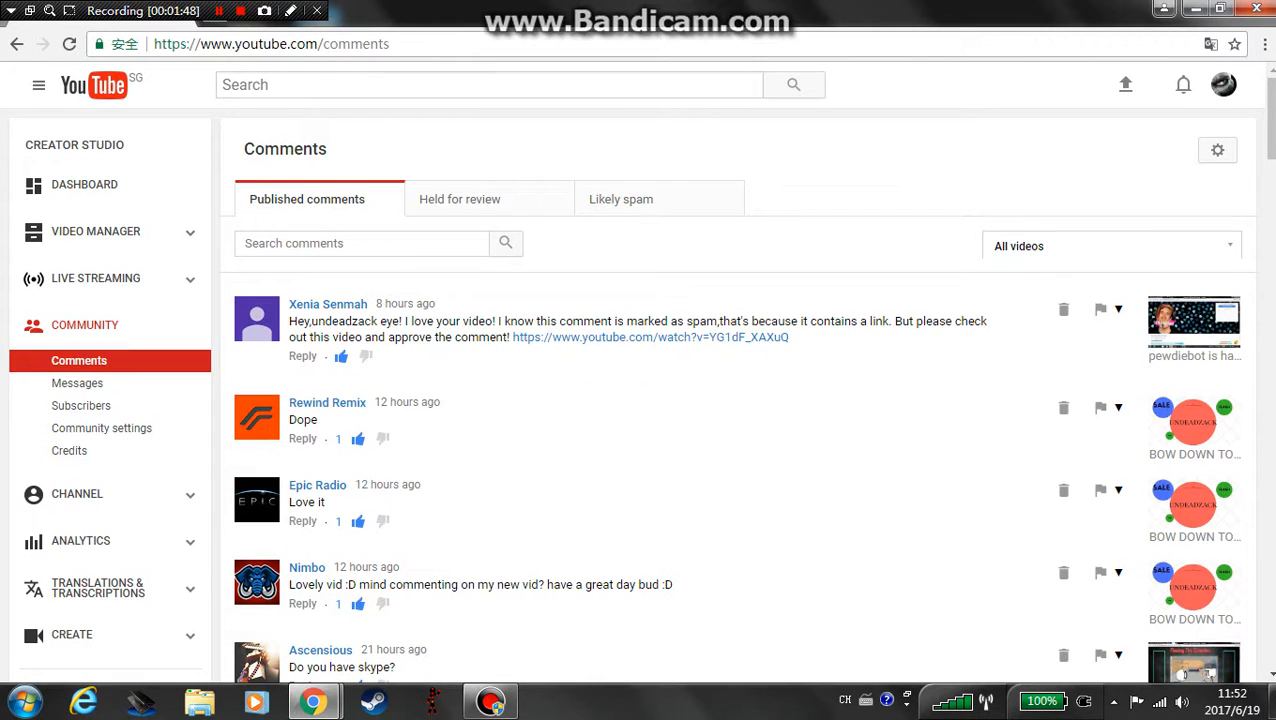